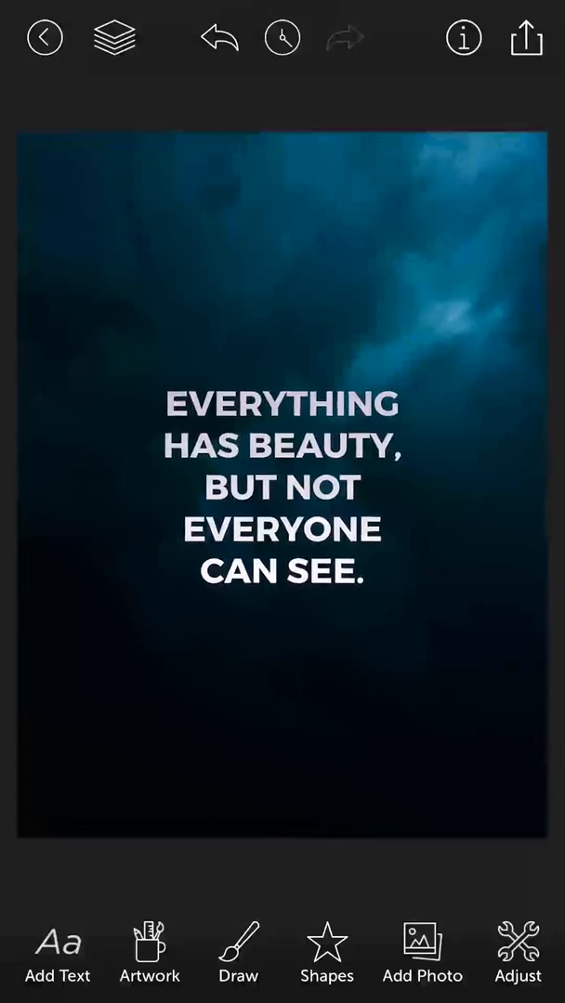
Step: Select the quote text block on the stormy-sky photo to reveal its edit actions
{"action": "left_click", "coordinate": [283, 485]}
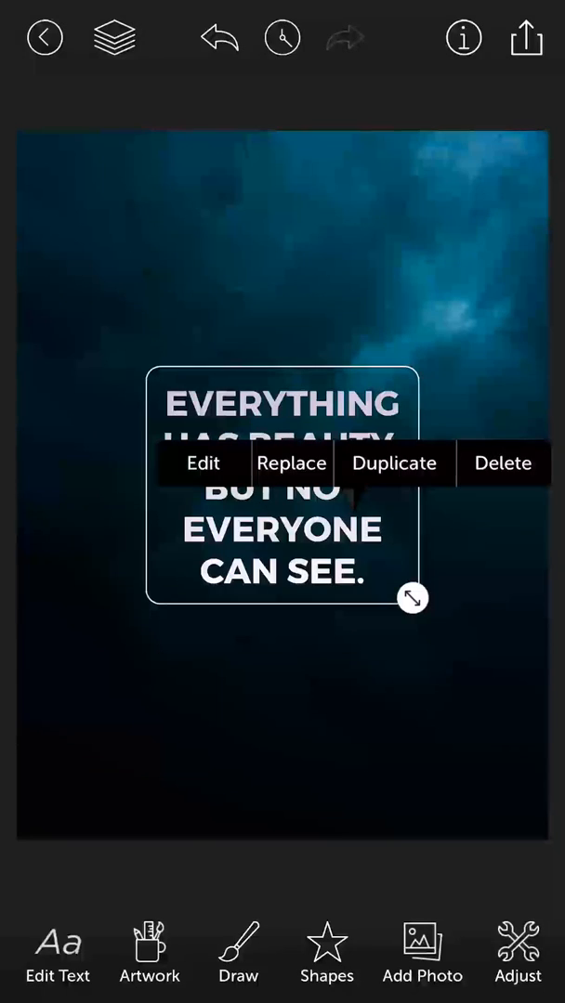
Step: Enter edit mode for the quote and bring up its gradient colour options, tinting it purple
{"action": "left_click", "coordinate": [203, 463]}
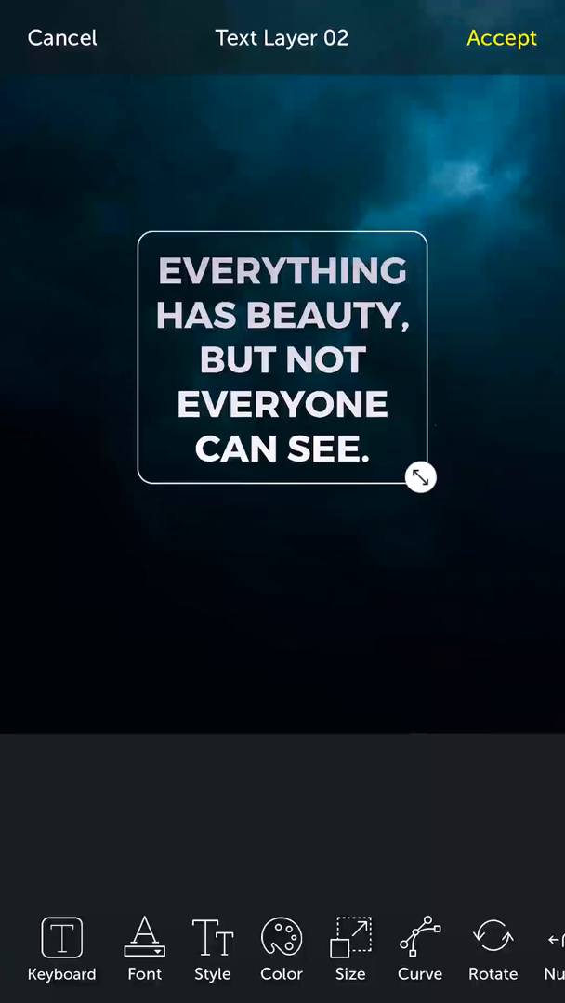
{"action": "left_click", "coordinate": [282, 948]}
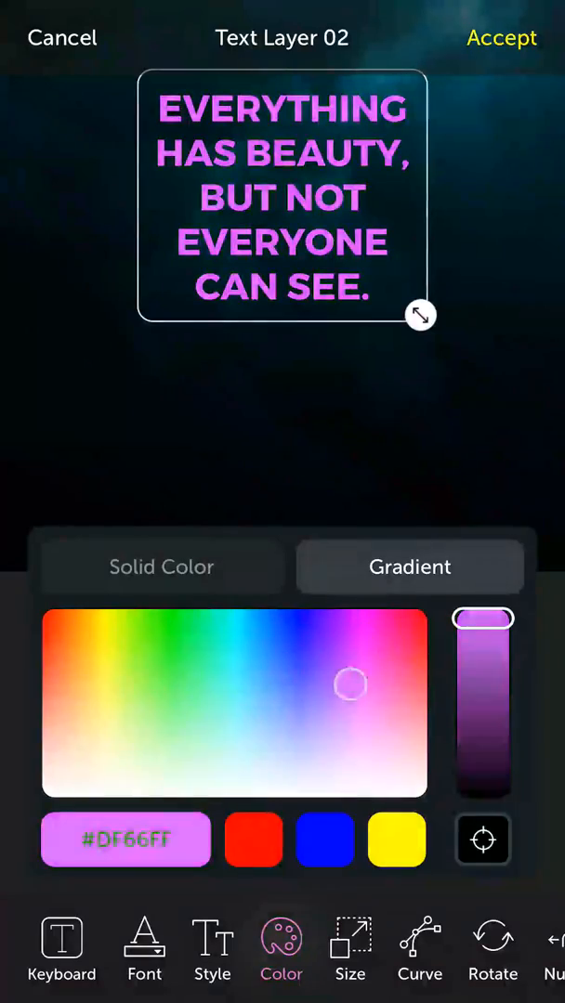
Step: Position the gradient handles so the fade runs vertically from first to last line
{"action": "left_click_drag", "start_coordinate": [349, 686], "coordinate": [305, 656]}
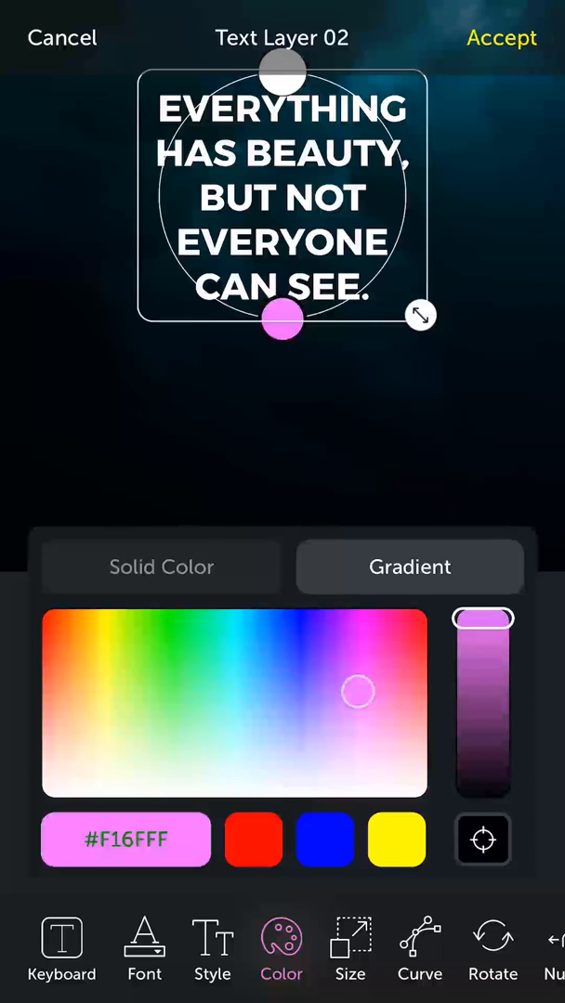
Step: Try purple, cyan and green, then settle on white top and pale pink #F9C7FF bottom
{"action": "left_click_drag", "start_coordinate": [356, 695], "coordinate": [345, 635]}
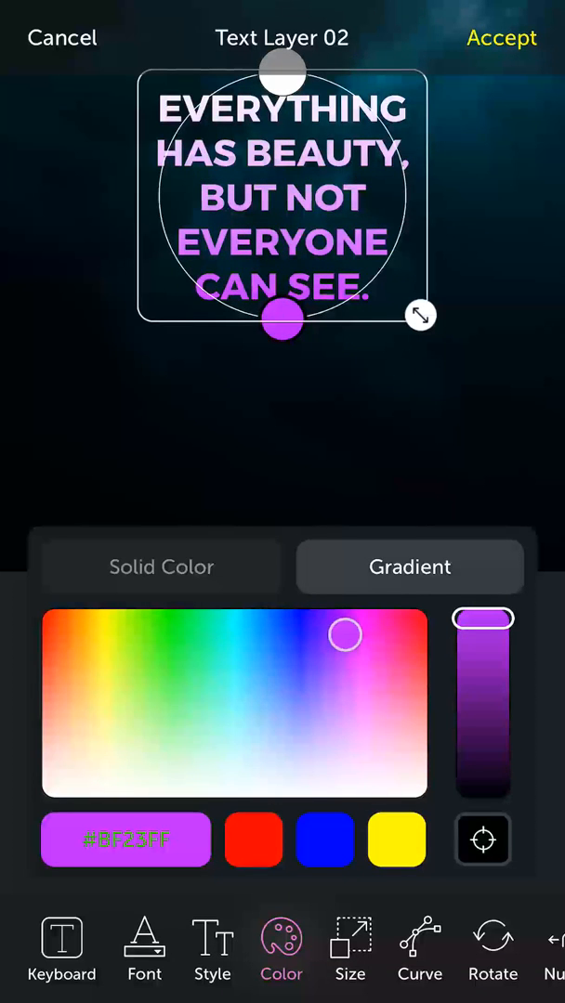
{"action": "left_click_drag", "start_coordinate": [345, 635], "coordinate": [234, 654]}
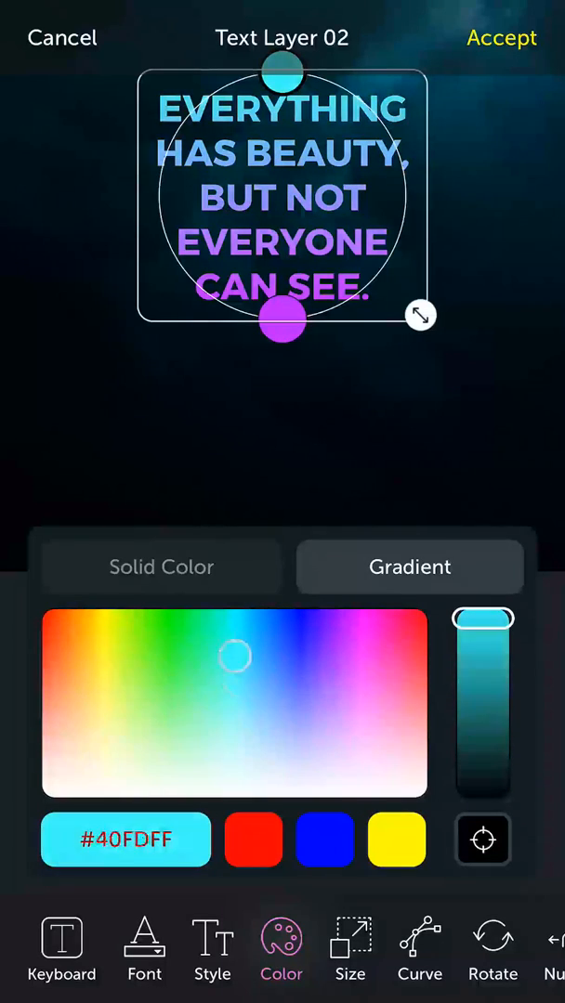
{"action": "left_click_drag", "start_coordinate": [234, 654], "coordinate": [196, 617]}
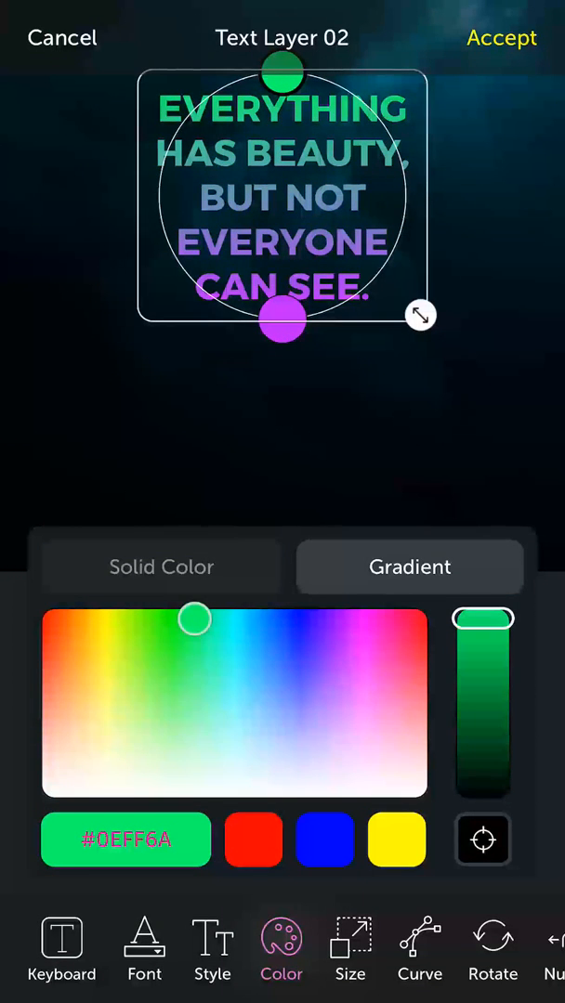
{"action": "left_click_drag", "start_coordinate": [194, 619], "coordinate": [339, 688]}
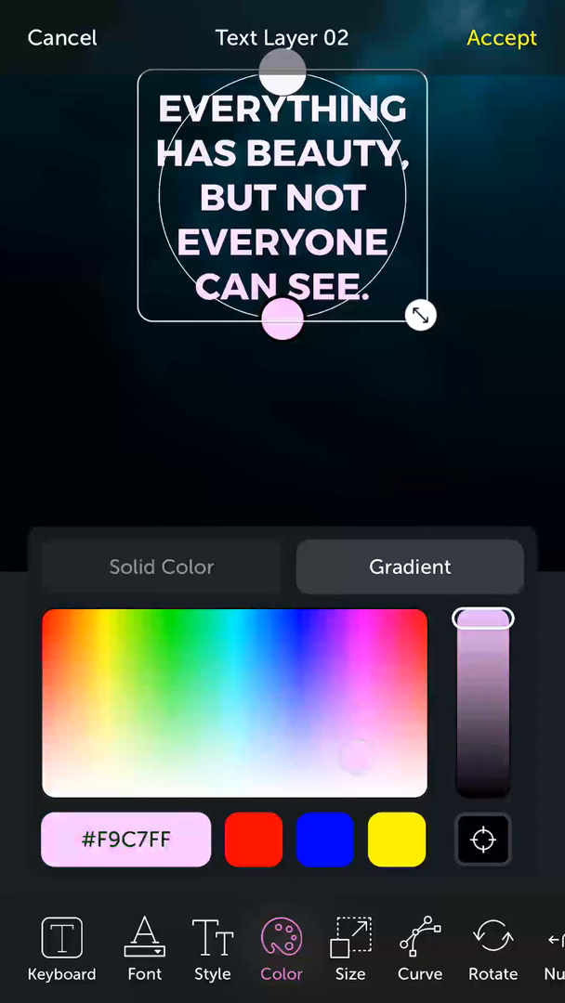
Step: Darken the bottom stop to near-black #080808 so the quote fades into the photo, and accept
{"action": "left_click_drag", "start_coordinate": [483, 643], "coordinate": [483, 735]}
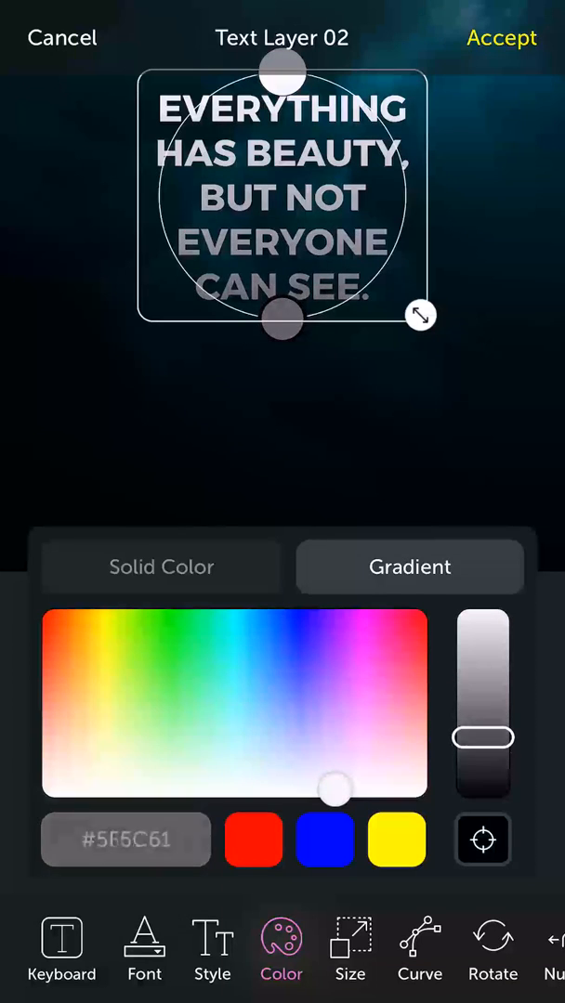
{"action": "left_click_drag", "start_coordinate": [483, 736], "coordinate": [483, 777]}
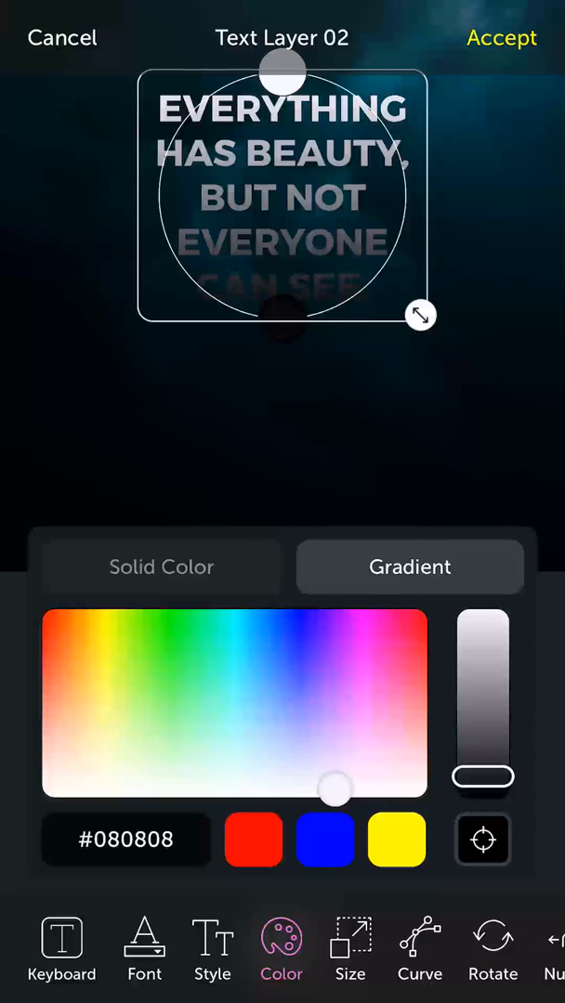
{"action": "left_click", "coordinate": [502, 37]}
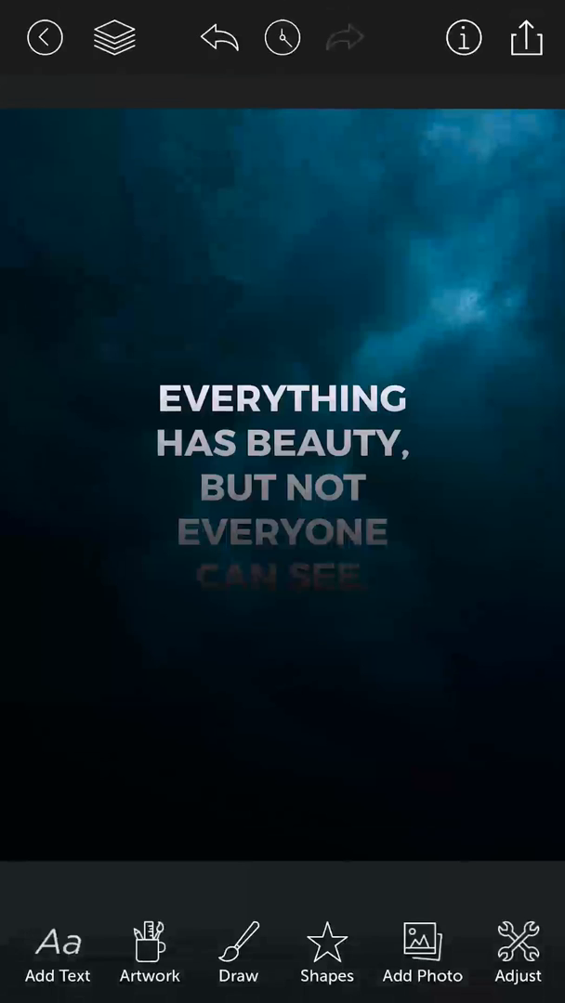